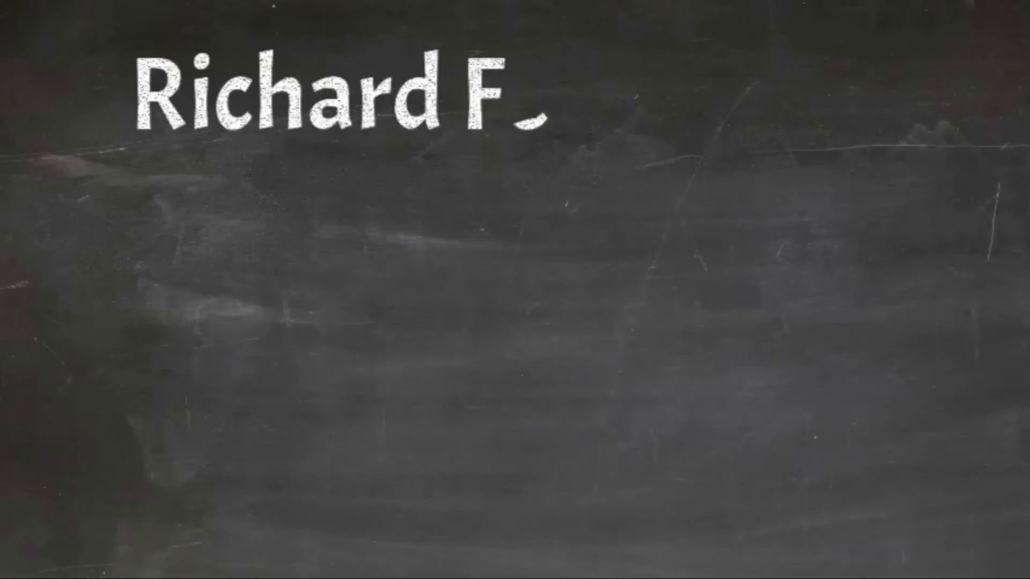
pyautogui.write('eynmann')
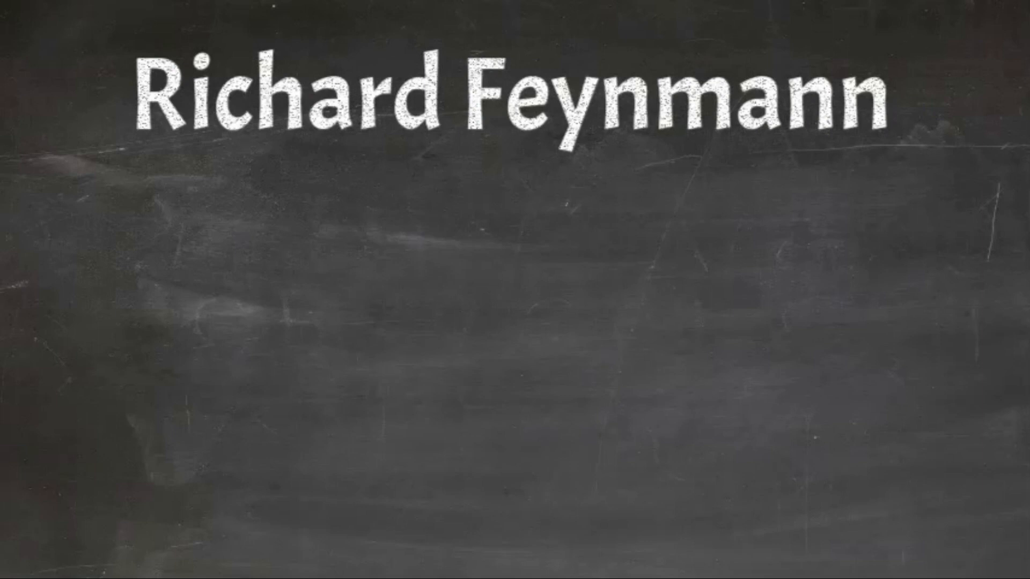